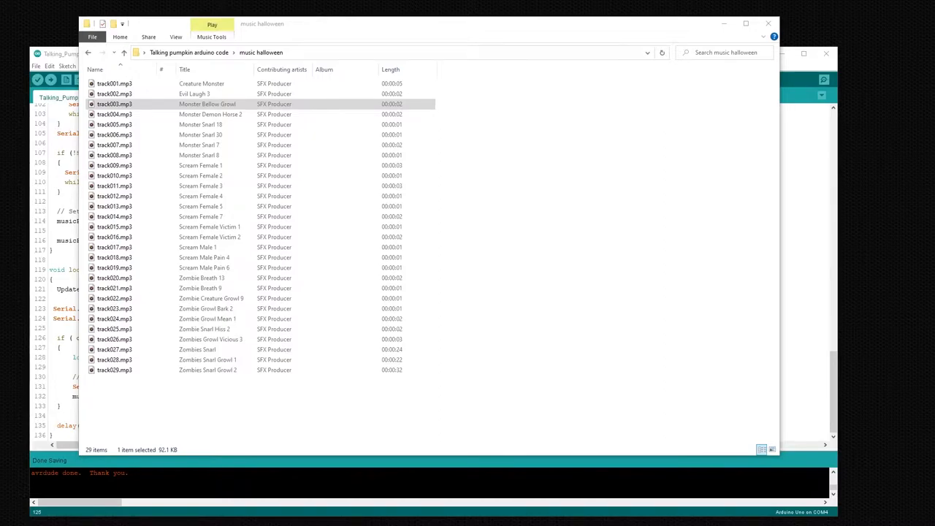
{"action": "mouse_move", "coordinate": [365, 237]}
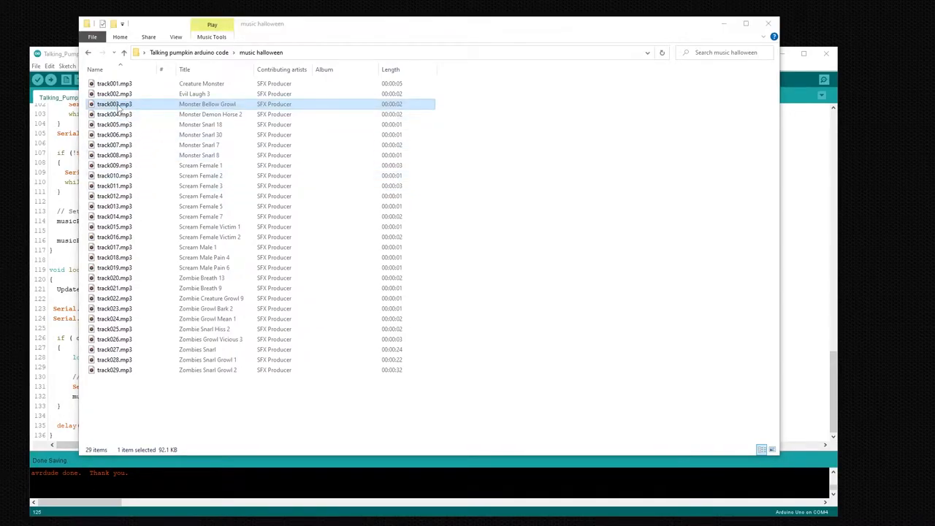
Select several Halloween tracks in the music folder, including track010.mp3 and track009.mp3
{"action": "left_click", "coordinate": [202, 176]}
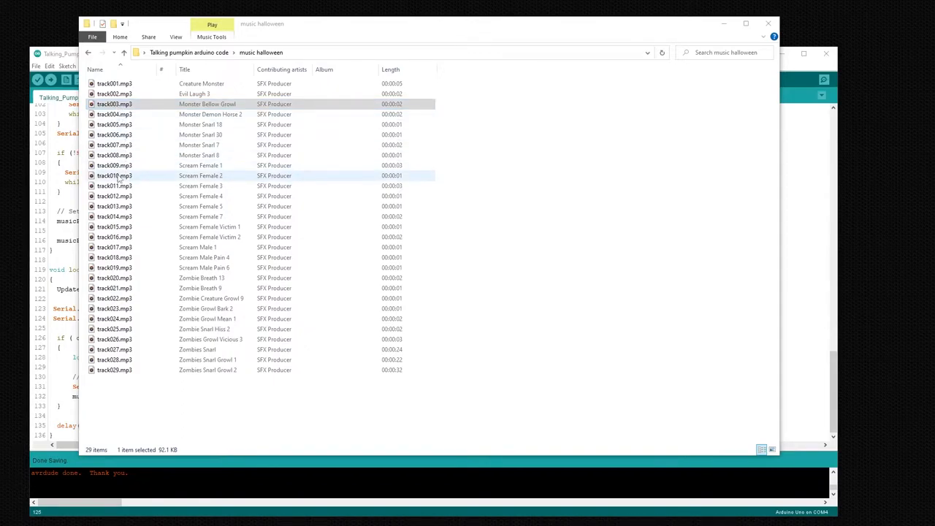
{"action": "left_click", "coordinate": [114, 175]}
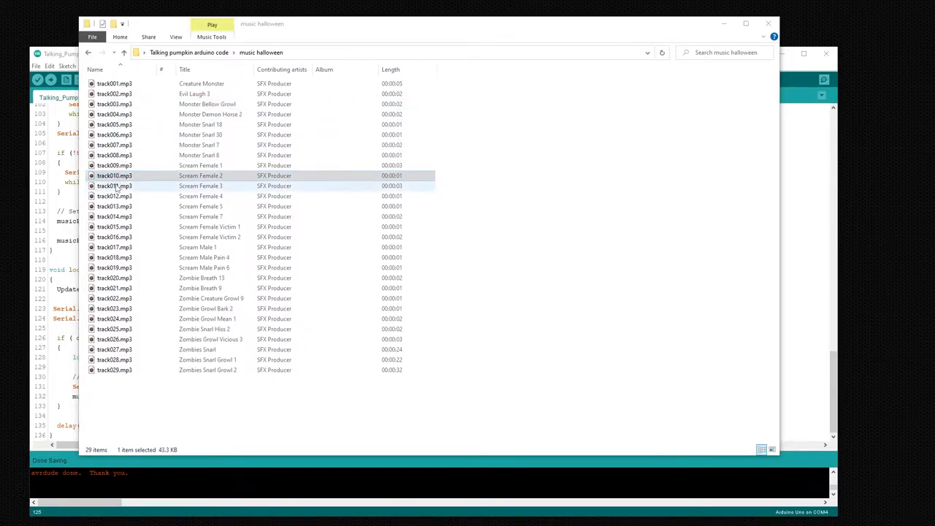
{"action": "left_click", "coordinate": [114, 185]}
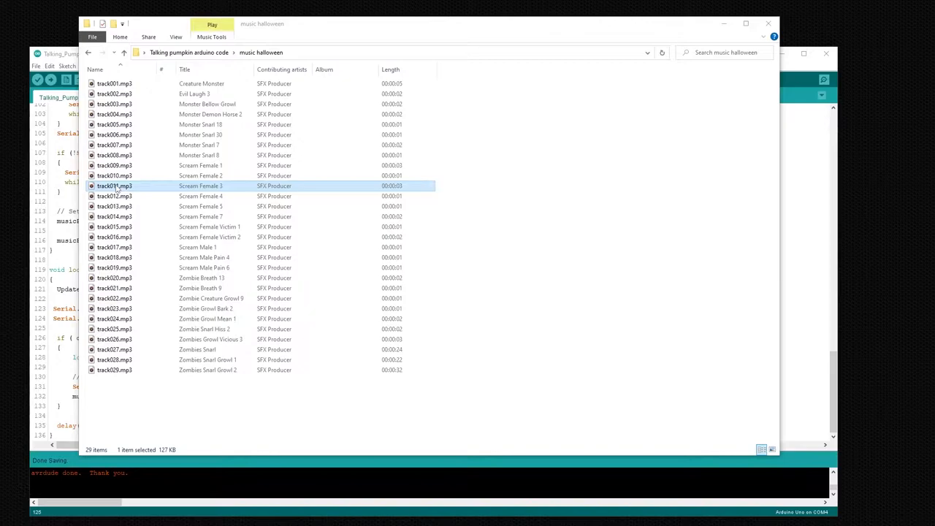
{"action": "left_click", "coordinate": [114, 278]}
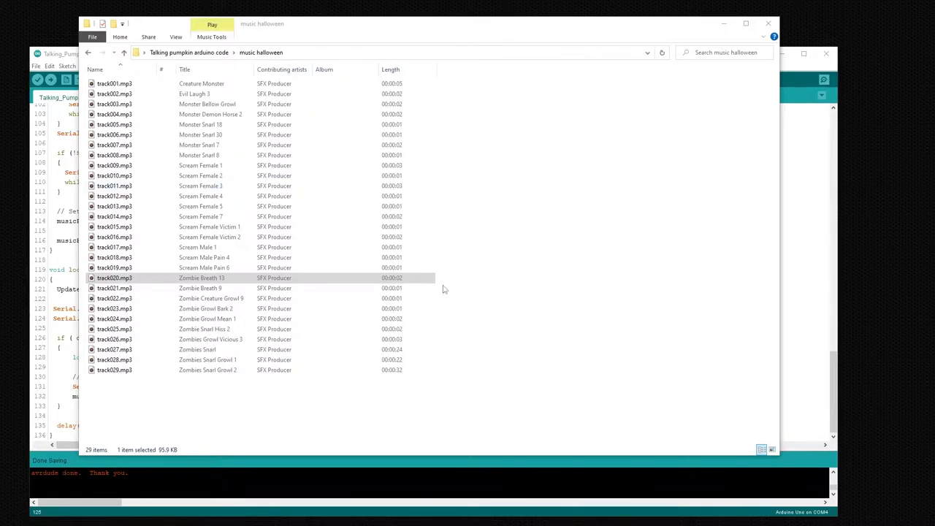
{"action": "mouse_move", "coordinate": [152, 414]}
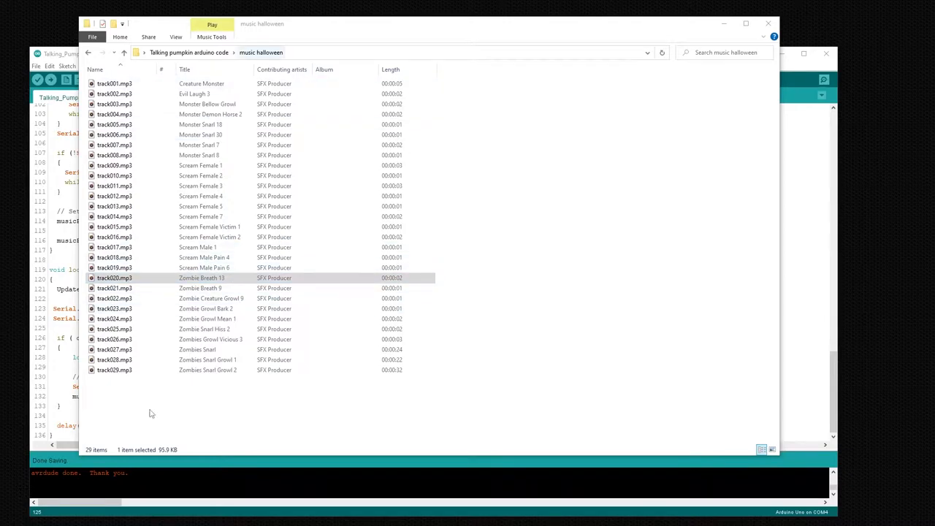
{"action": "mouse_move", "coordinate": [380, 262]}
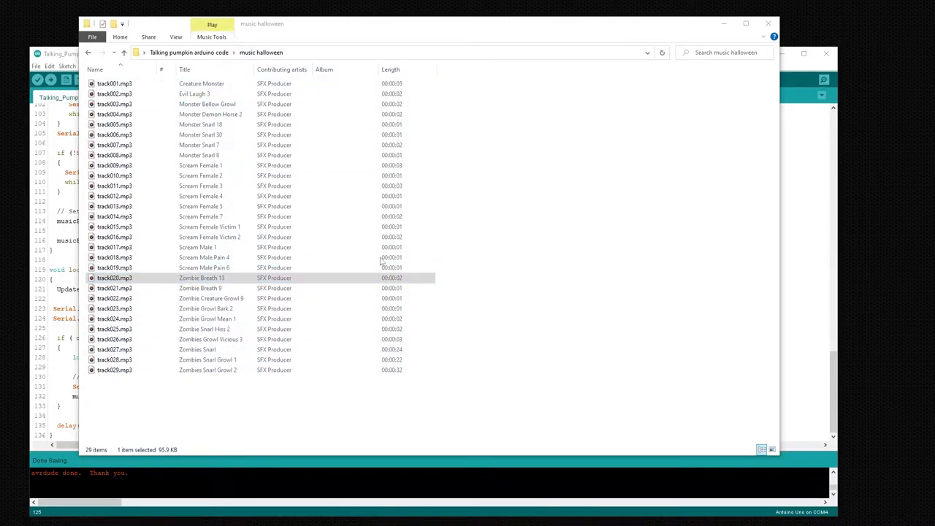
Go over more tracks across the list, from an early track down to the zombie track
{"action": "left_click", "coordinate": [205, 309]}
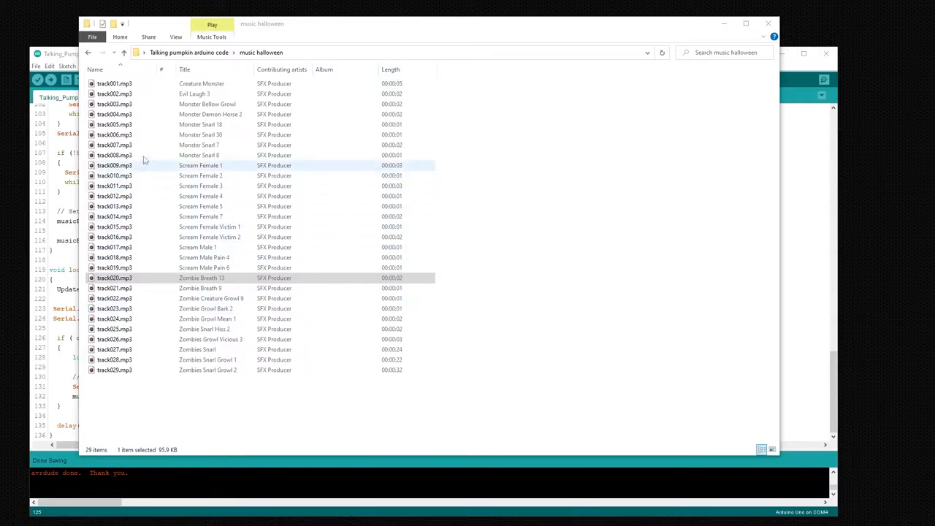
{"action": "left_click", "coordinate": [114, 83]}
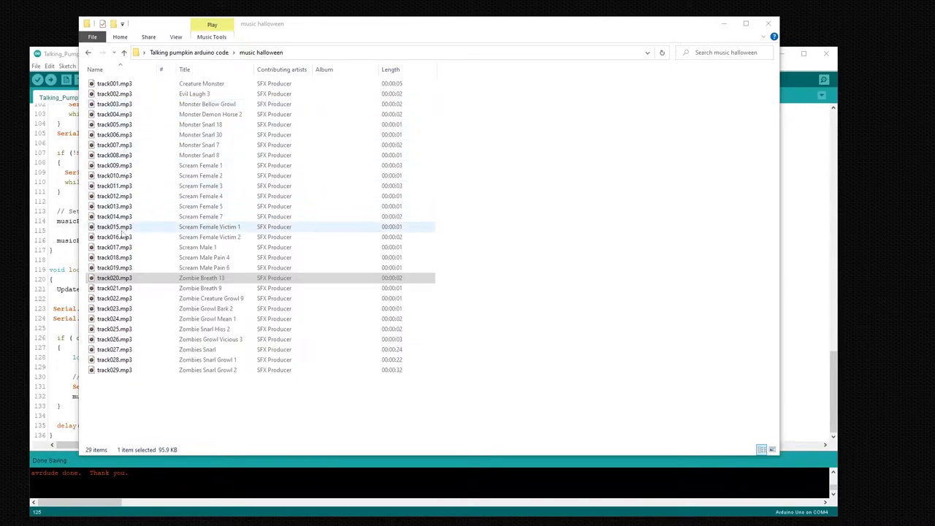
{"action": "left_click", "coordinate": [114, 278]}
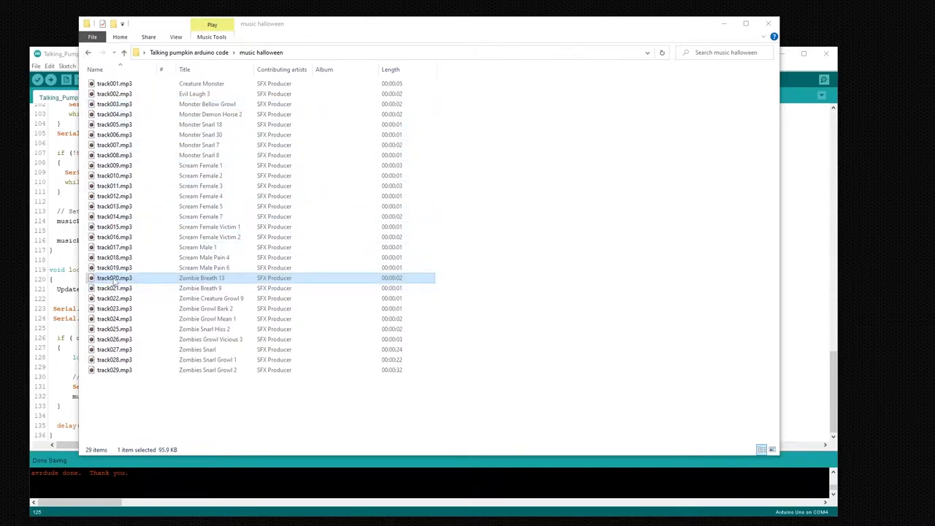
{"action": "left_click", "coordinate": [173, 412]}
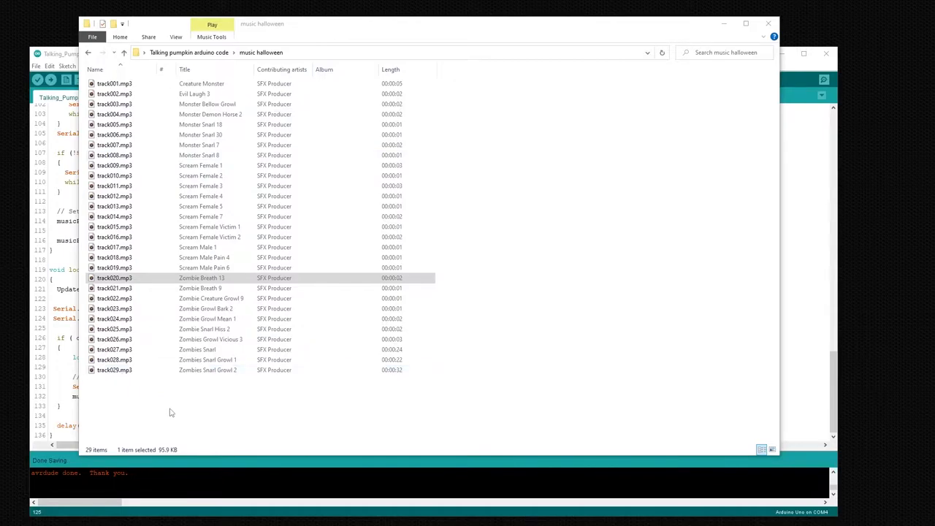
{"action": "mouse_move", "coordinate": [193, 406]}
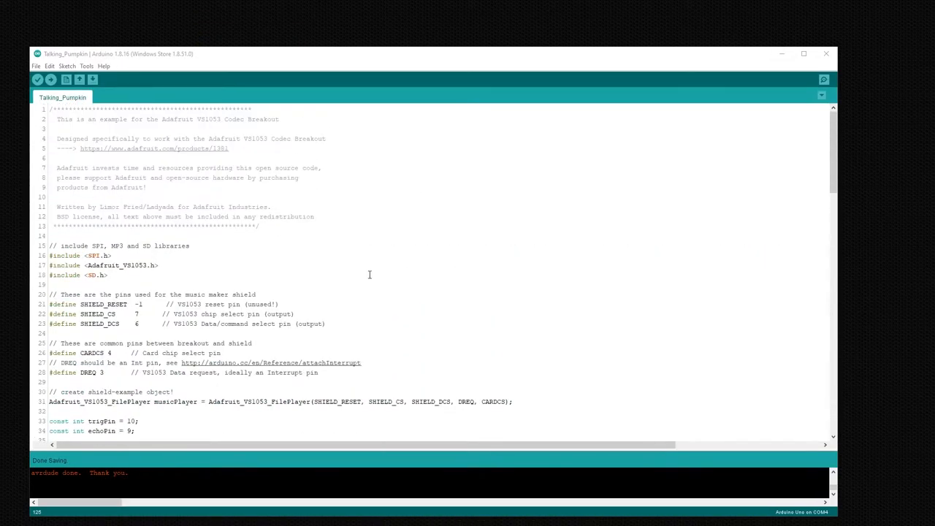
{"action": "scroll", "scroll_direction": "down", "scroll_amount": 3}
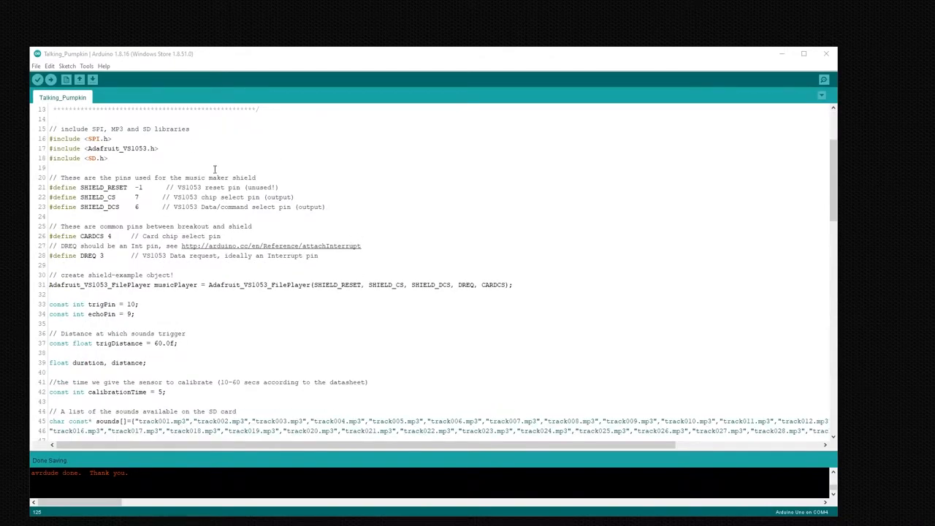
{"action": "mouse_move", "coordinate": [117, 172]}
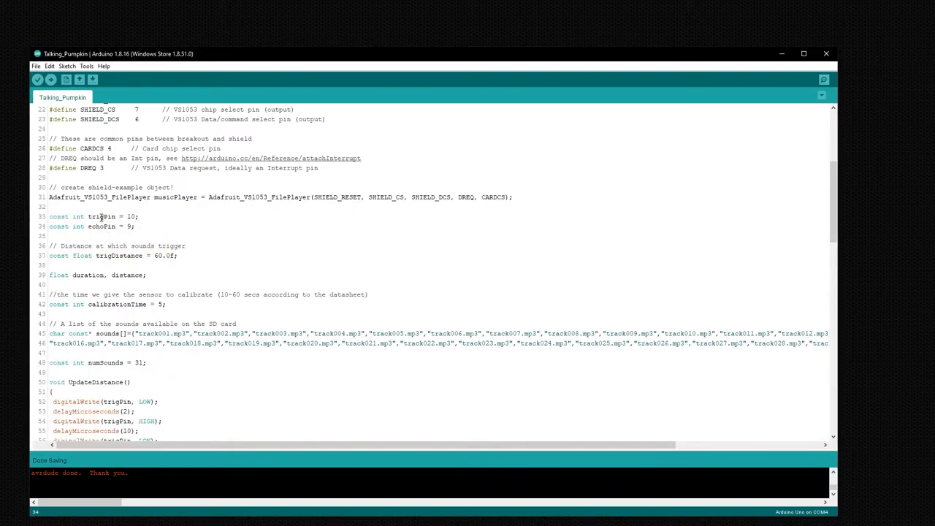
{"action": "left_click", "coordinate": [96, 225]}
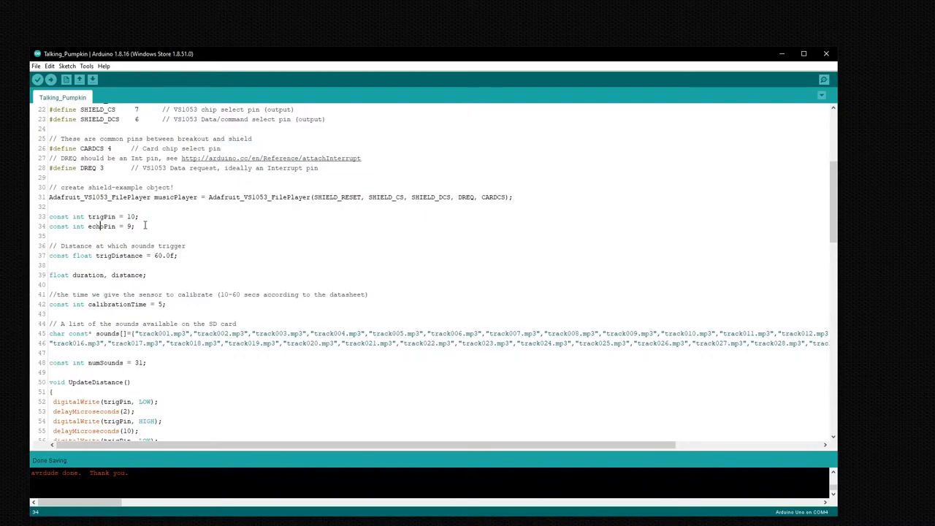
{"action": "left_click_drag", "start_coordinate": [50, 216], "coordinate": [134, 225]}
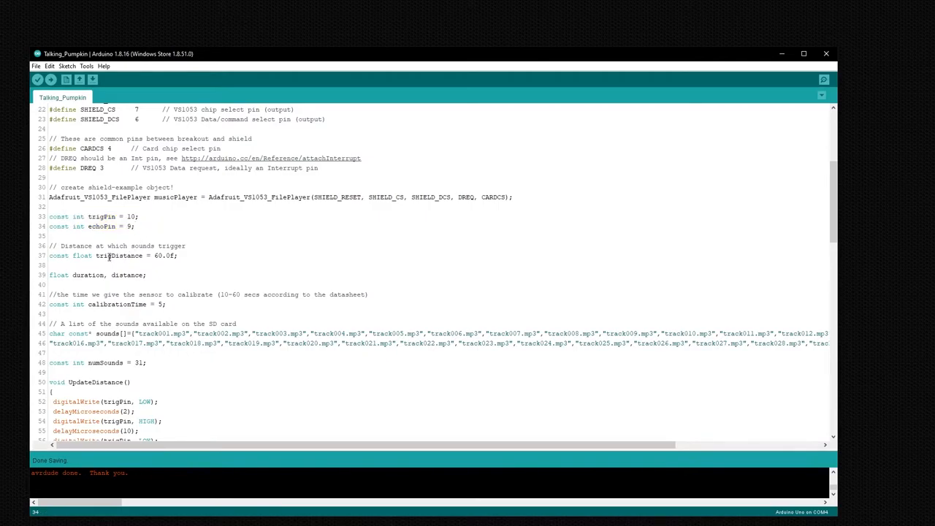
{"action": "double_click", "coordinate": [120, 254]}
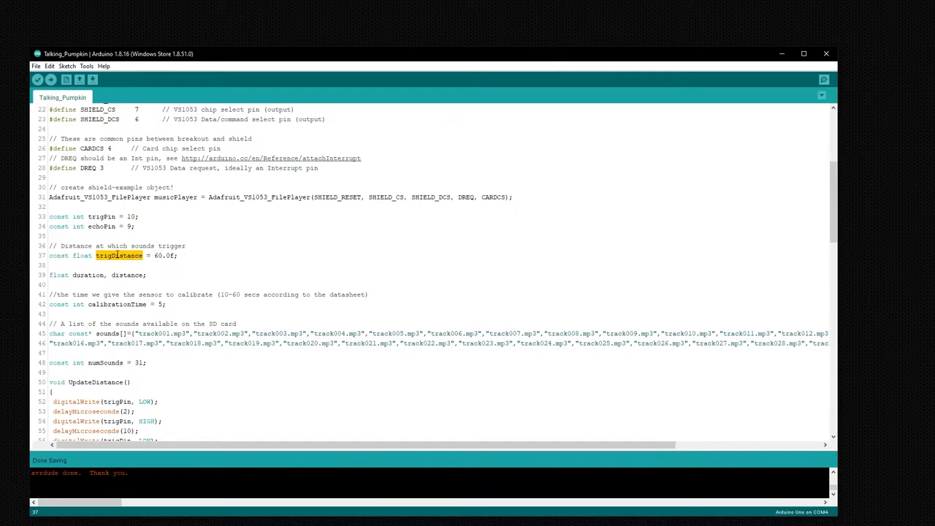
{"action": "scroll", "scroll_direction": "down", "scroll_amount": 3}
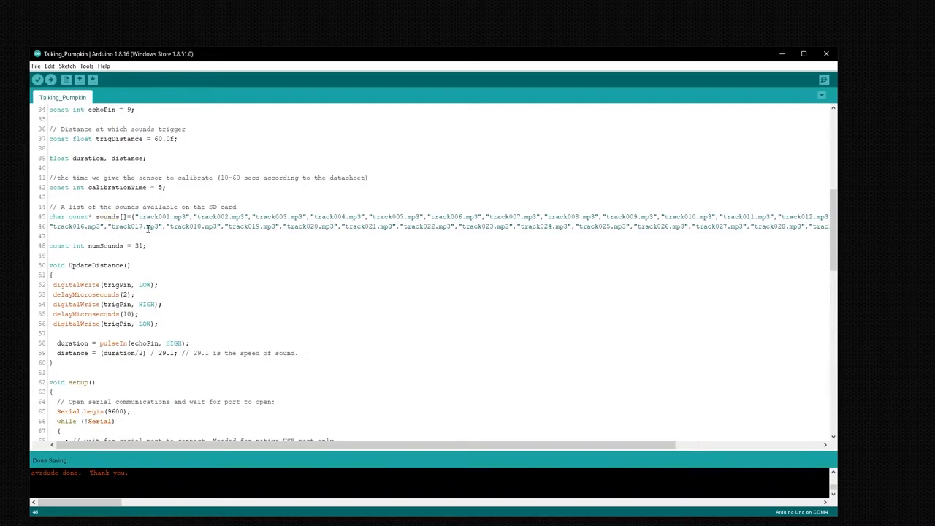
{"action": "left_click_drag", "start_coordinate": [134, 216], "coordinate": [506, 225]}
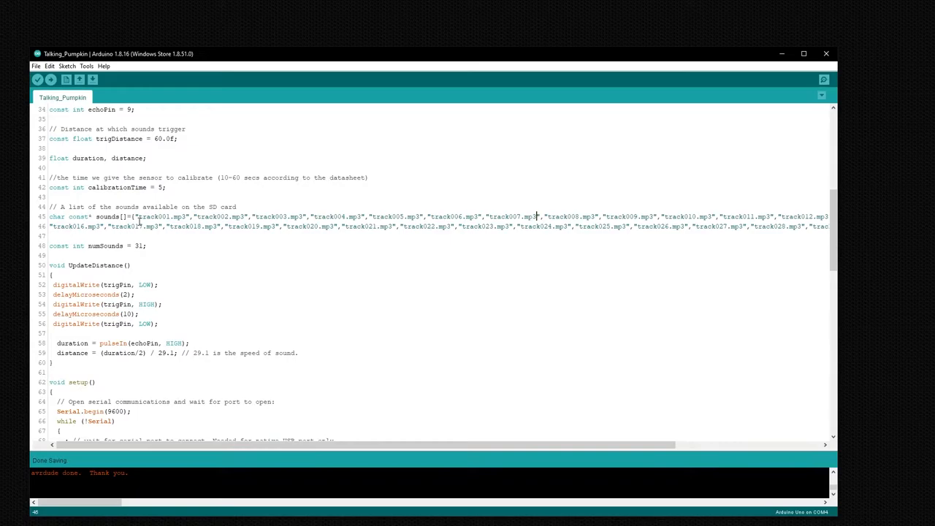
{"action": "double_click", "coordinate": [227, 217]}
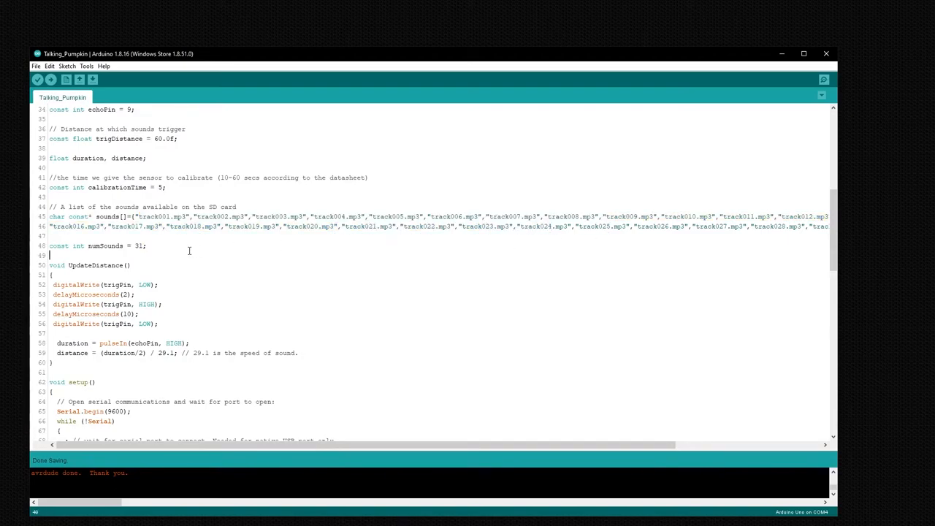
{"action": "mouse_move", "coordinate": [190, 248]}
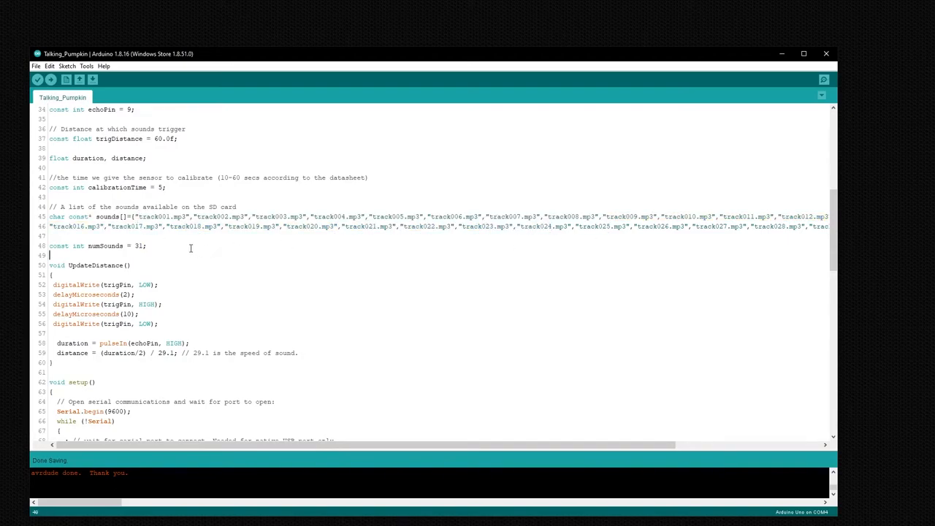
{"action": "scroll", "scroll_direction": "down", "scroll_amount": 3}
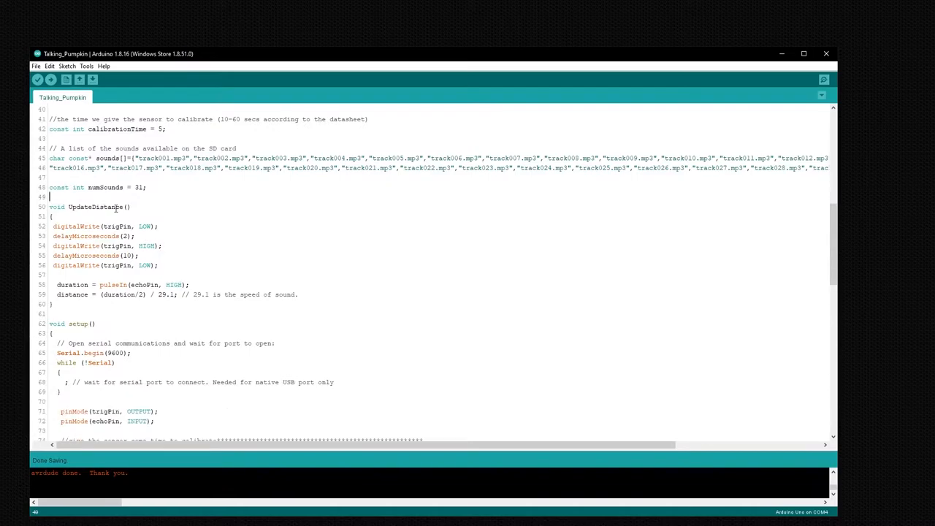
{"action": "scroll", "scroll_direction": "down", "scroll_amount": 3}
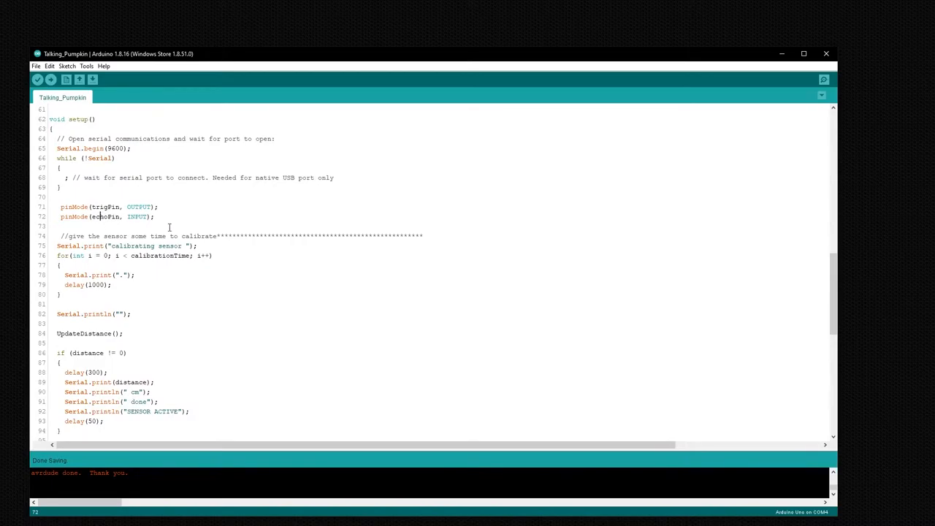
{"action": "scroll", "scroll_direction": "down", "scroll_amount": 3}
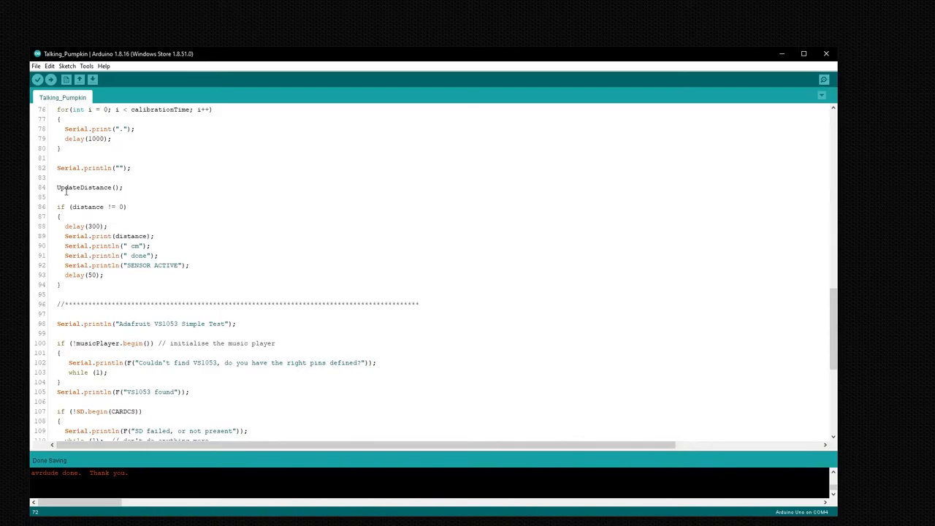
{"action": "double_click", "coordinate": [90, 187]}
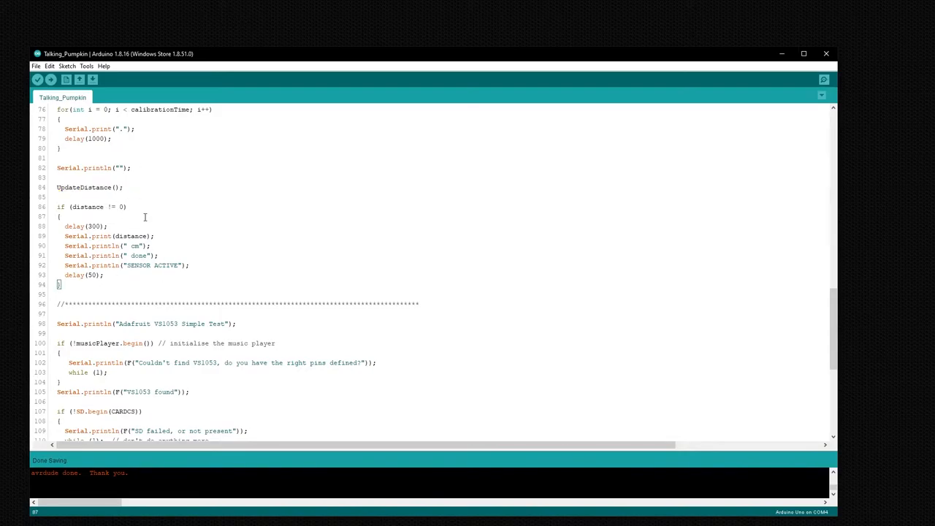
{"action": "scroll", "scroll_direction": "down", "scroll_amount": 3}
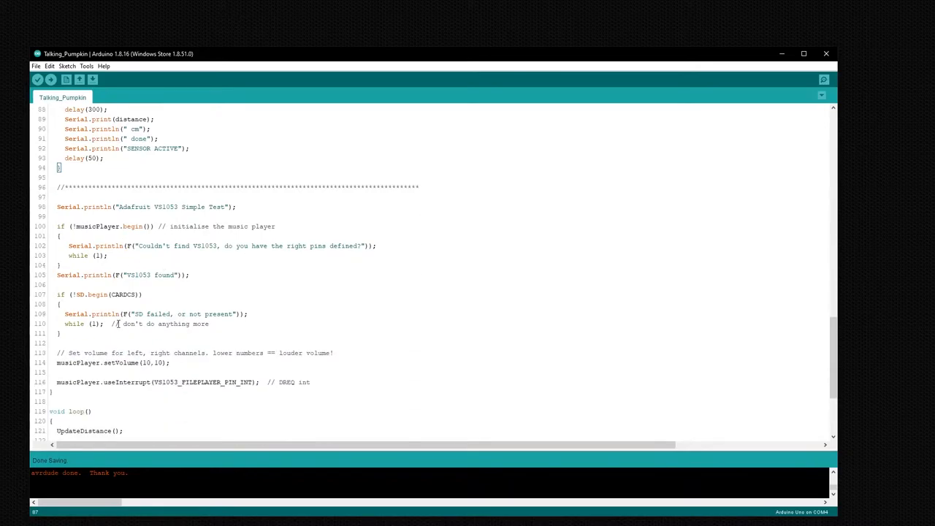
{"action": "scroll", "scroll_direction": "down", "scroll_amount": 3}
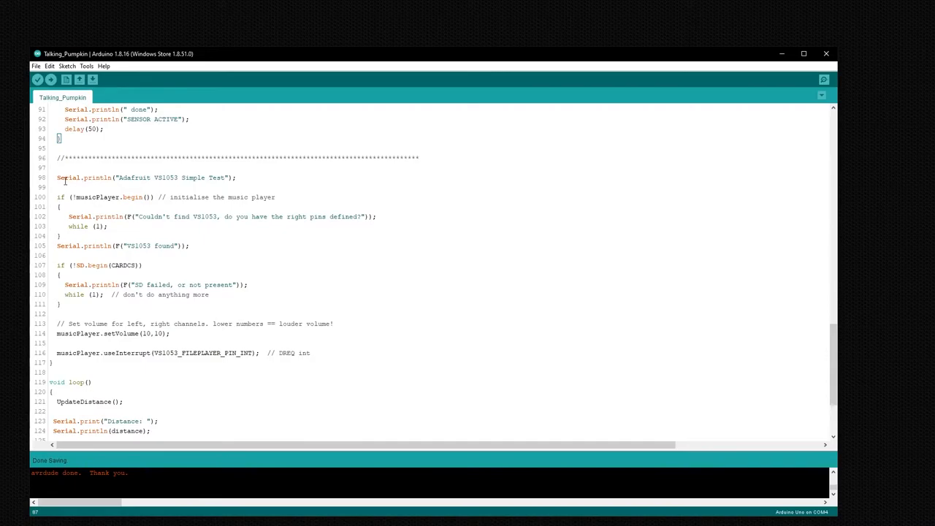
{"action": "scroll", "scroll_direction": "down", "scroll_amount": 3}
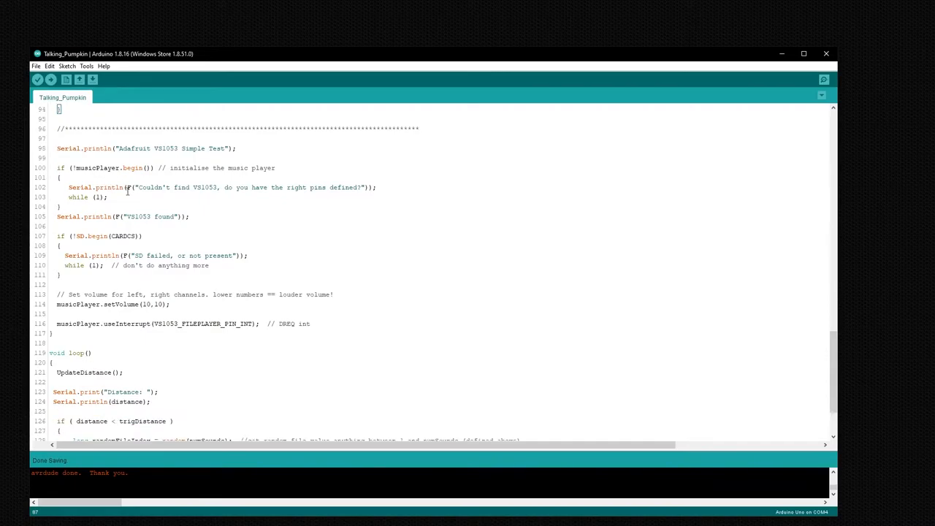
{"action": "triple_click", "coordinate": [111, 305]}
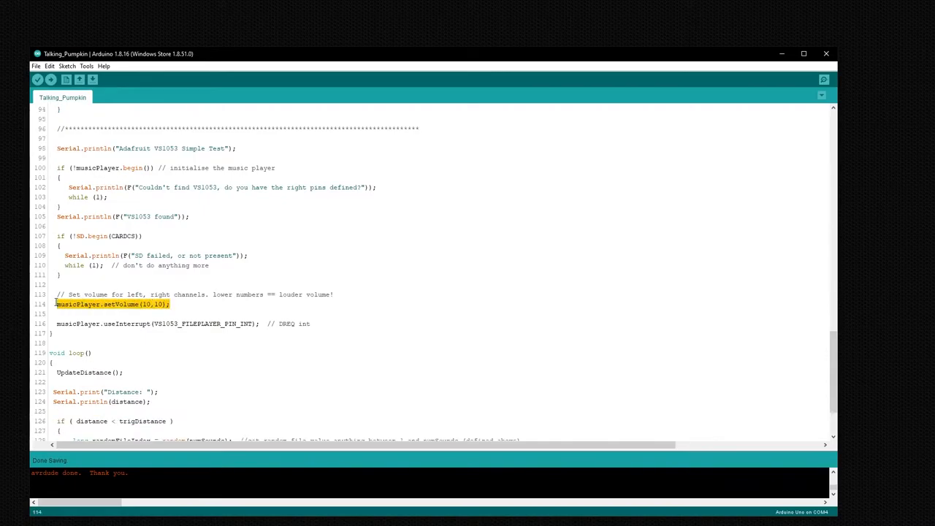
{"action": "left_click", "coordinate": [126, 310]}
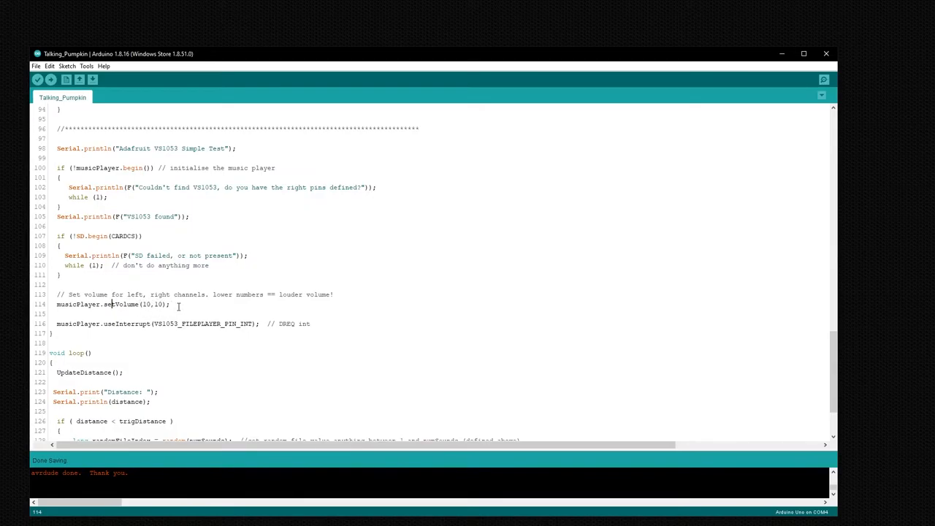
{"action": "scroll", "scroll_direction": "down", "scroll_amount": 3}
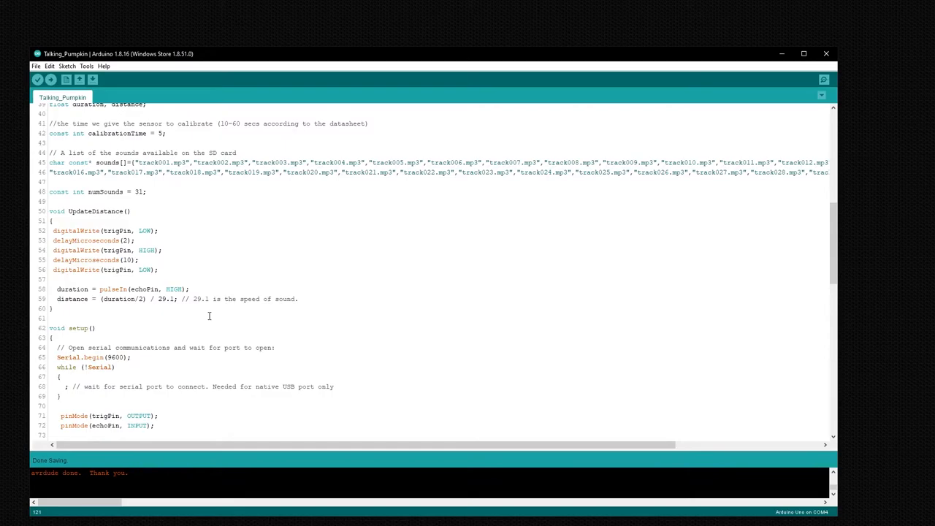
{"action": "mouse_move", "coordinate": [114, 239]}
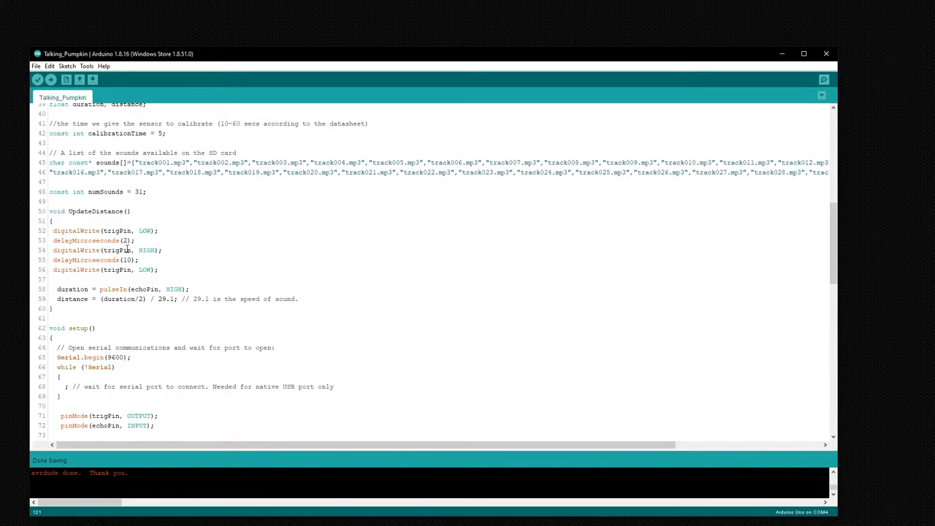
{"action": "mouse_move", "coordinate": [152, 265]}
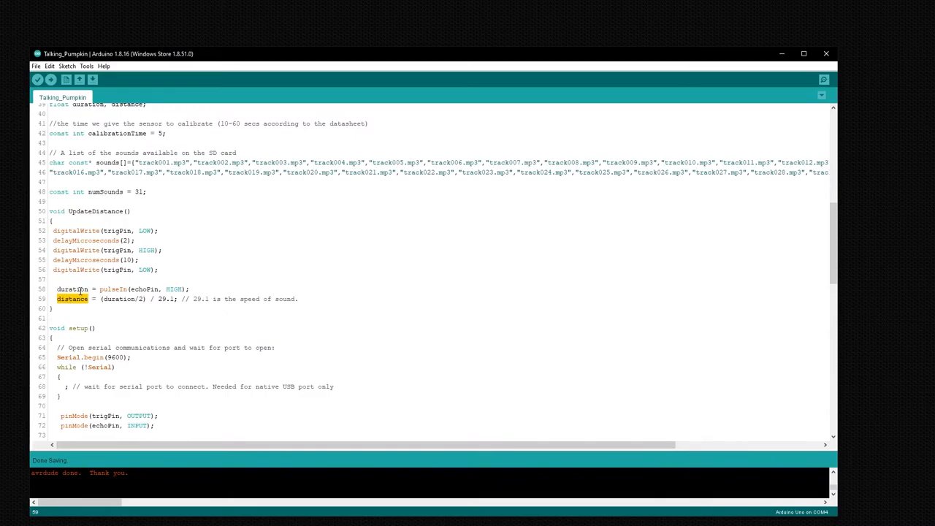
{"action": "mouse_move", "coordinate": [146, 251]}
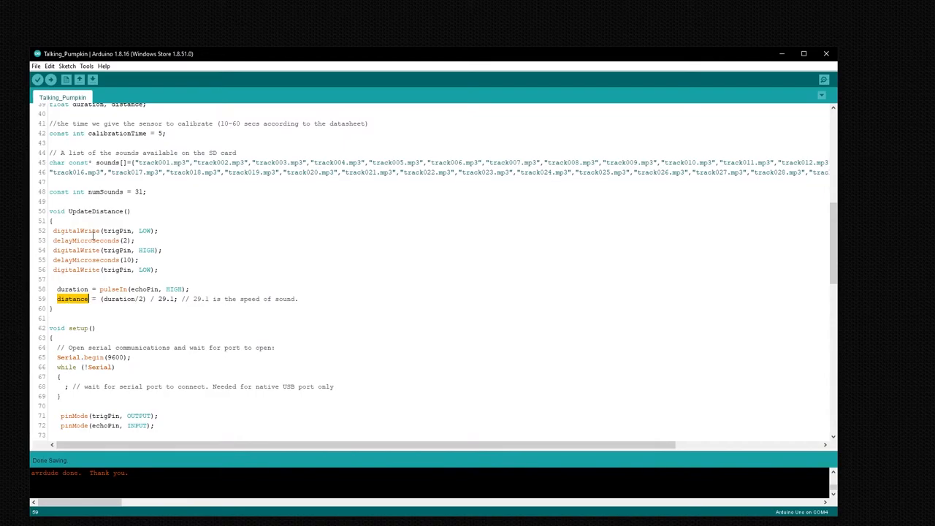
Scroll the editor down to the loop() function that checks distance and plays a random sound
{"action": "scroll", "scroll_direction": "down", "scroll_amount": 3}
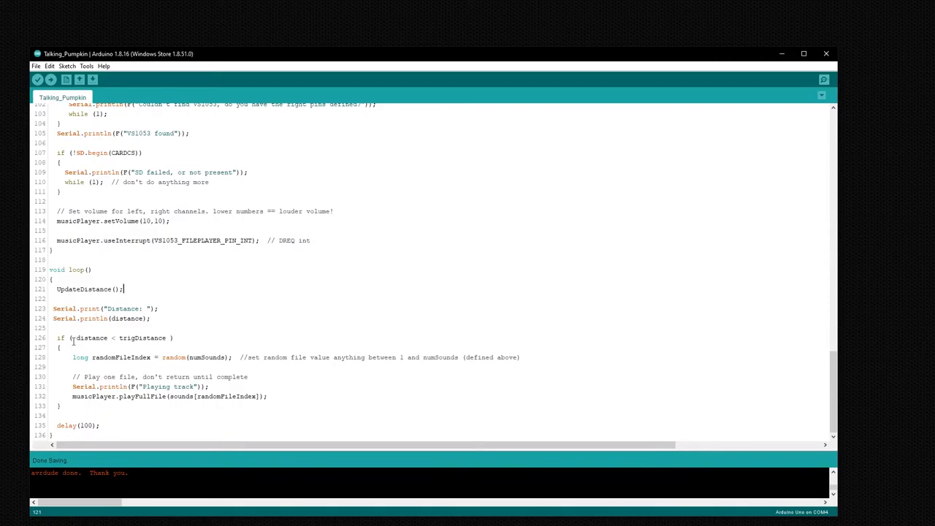
{"action": "double_click", "coordinate": [91, 337]}
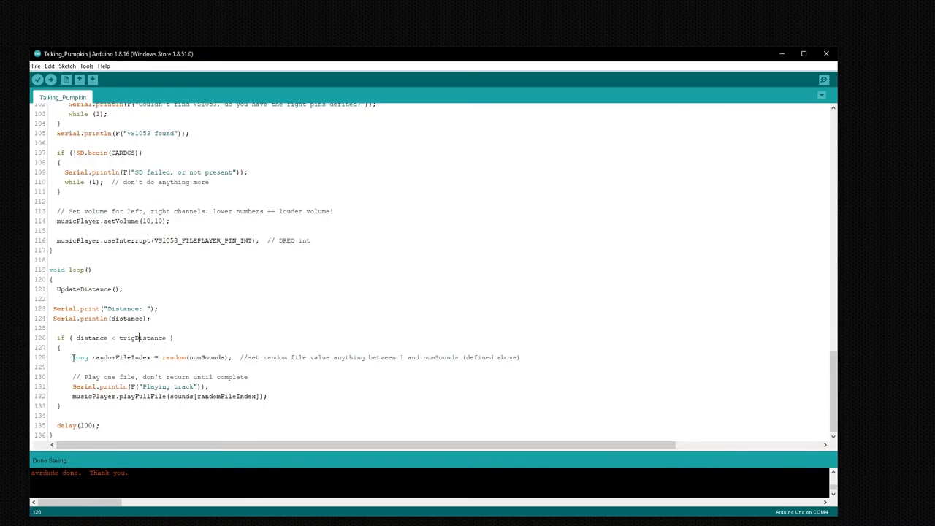
{"action": "double_click", "coordinate": [208, 357]}
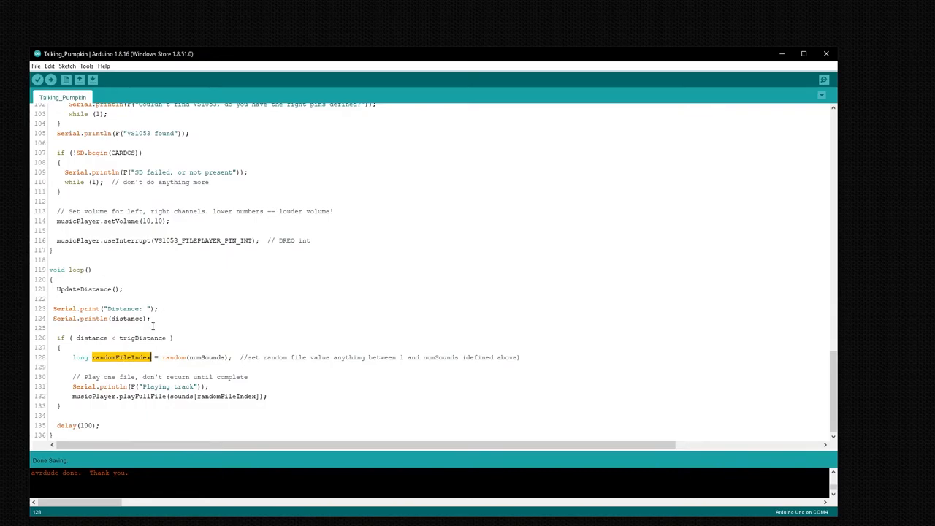
{"action": "mouse_move", "coordinate": [158, 350]}
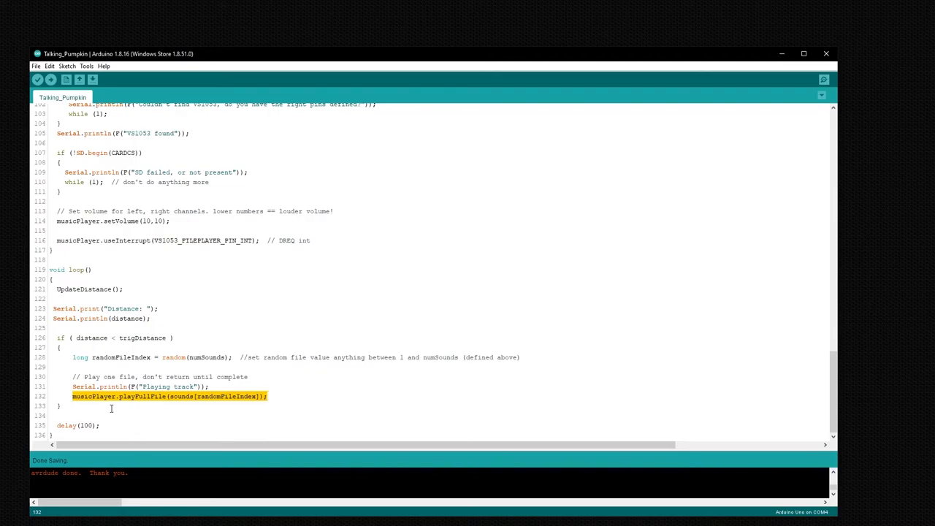
{"action": "mouse_move", "coordinate": [255, 418]}
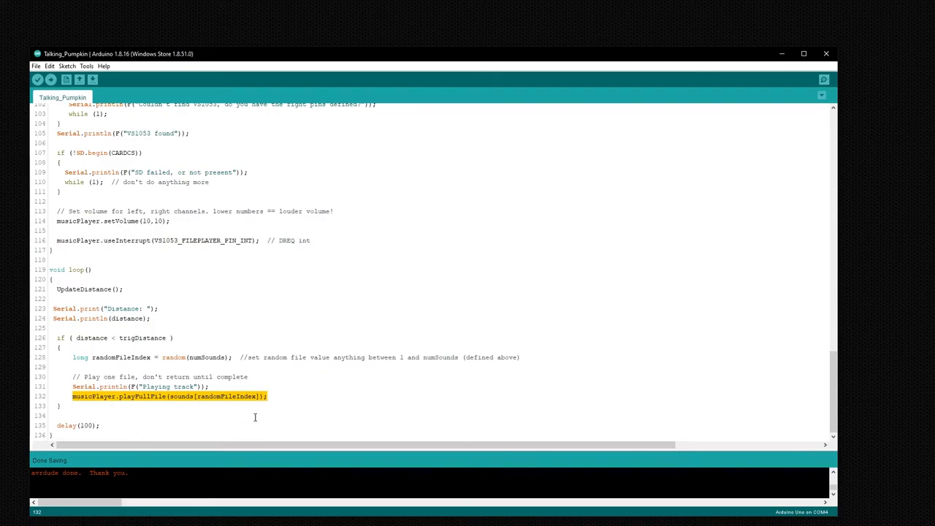
{"action": "left_click", "coordinate": [281, 398]}
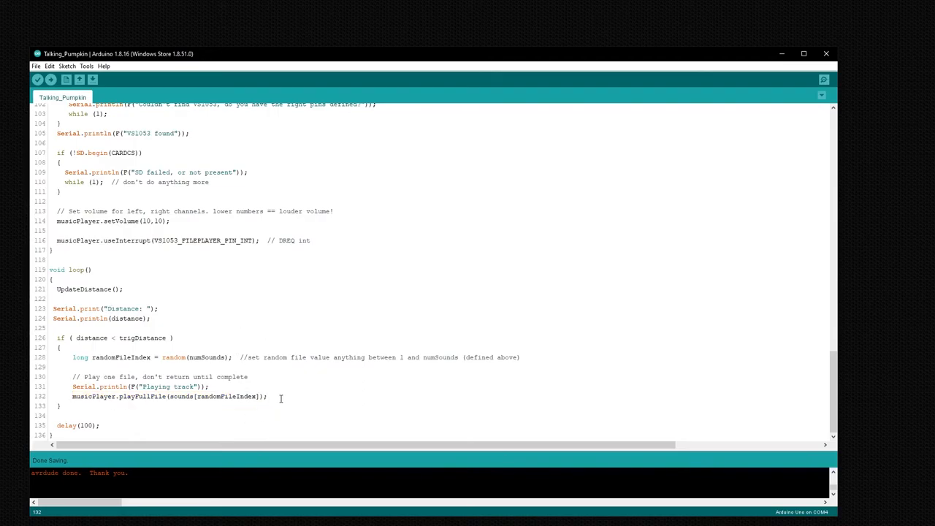